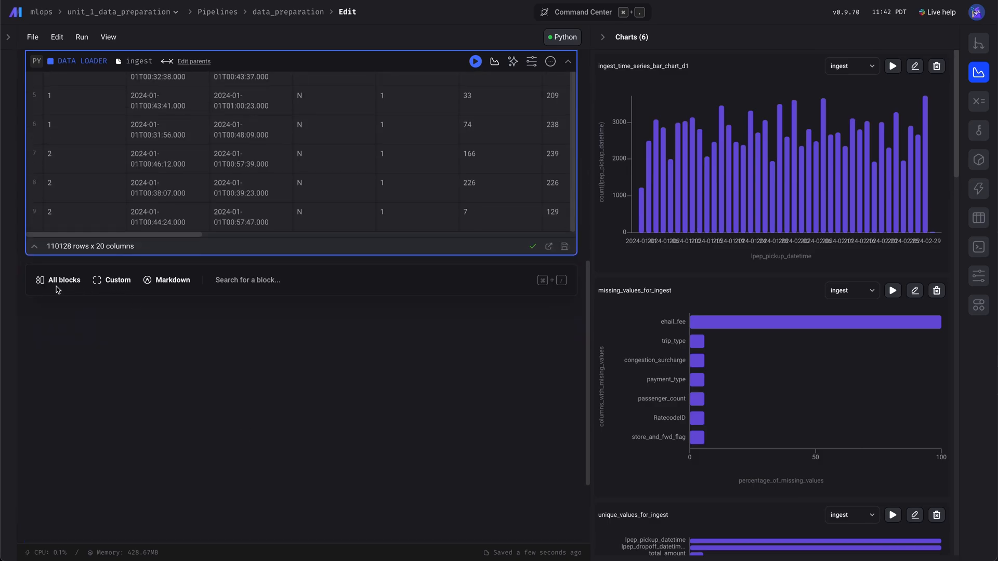
Step: Add a generic Python transformer block named prepare after the ingest block
left_click(63, 280)
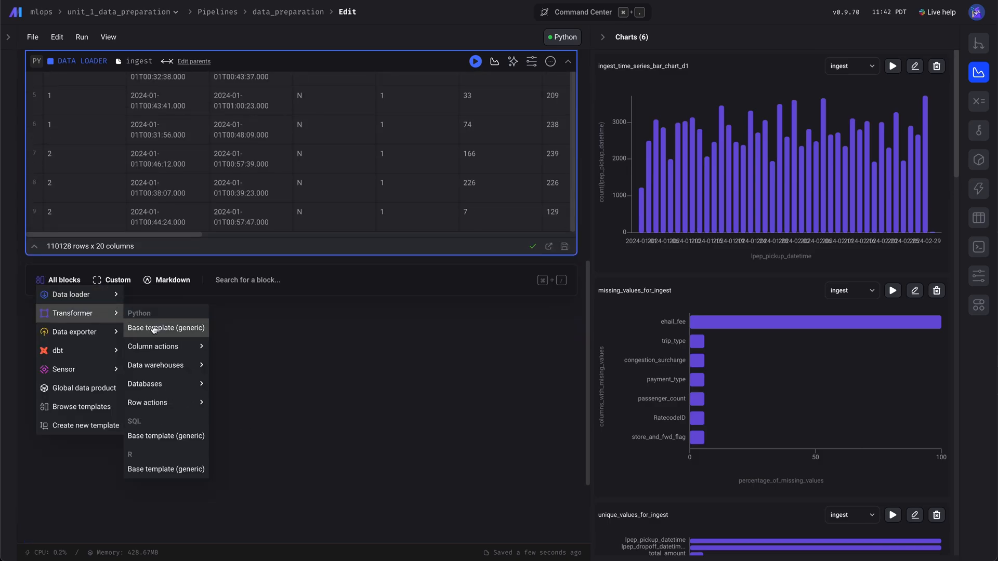
left_click(165, 327)
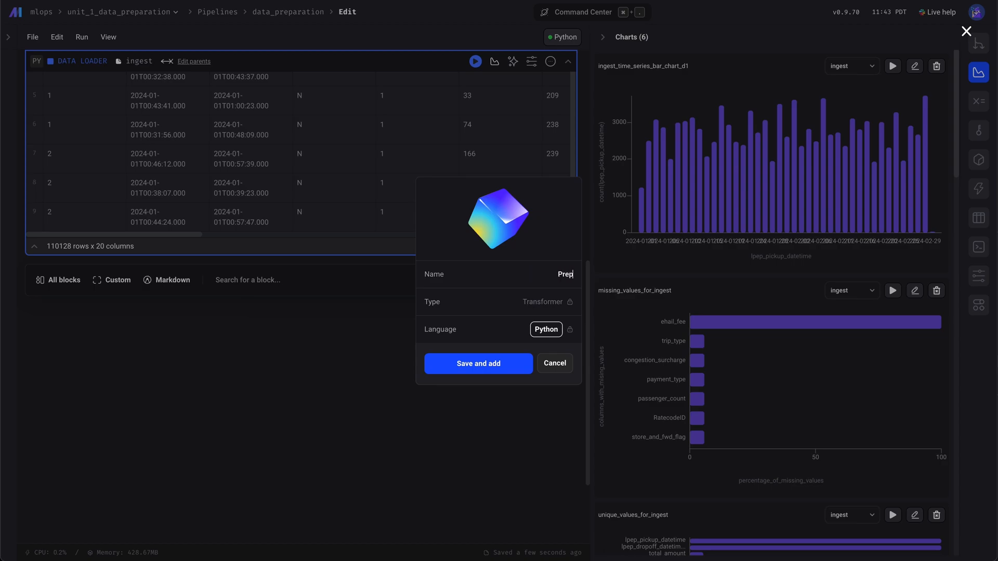
left_click(478, 363)
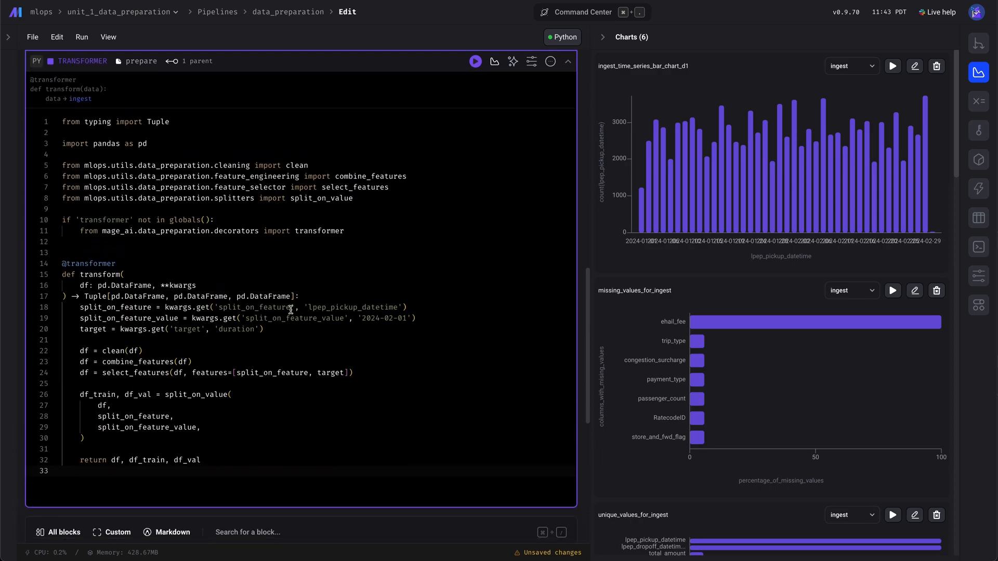
Step: Delete the lpep_pickup_datetime default on line 18 and show the pipeline's global variables
double_click(290, 318)
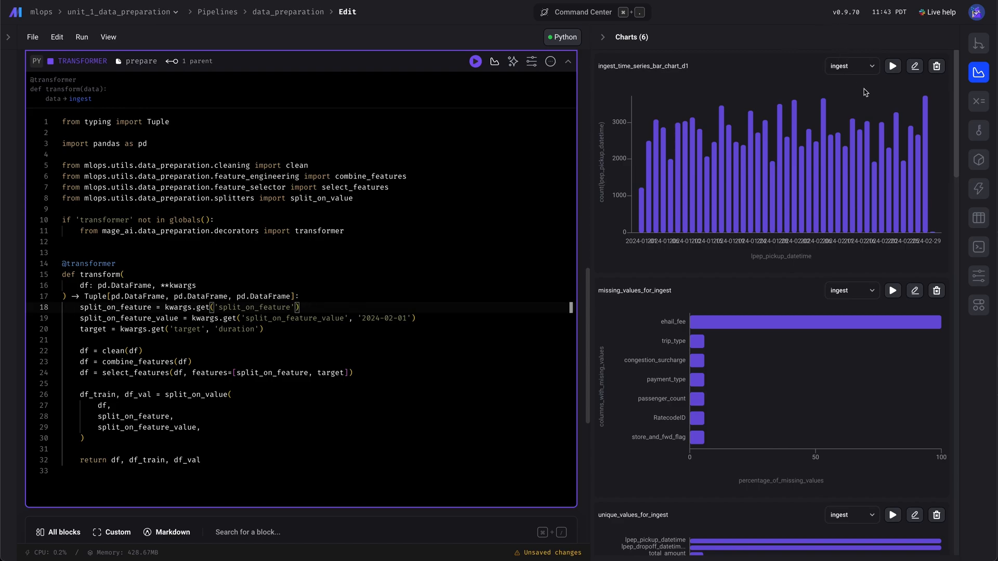
left_click(978, 102)
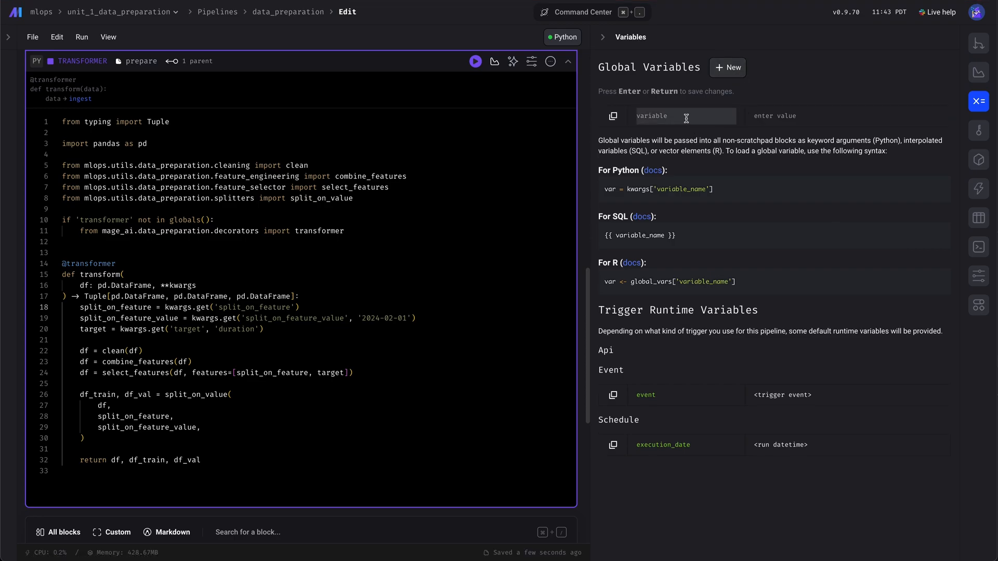
Step: Create global variable split_on_feature = lpep_pickup_datetime, then start split_on_feature_value = 2024-02-01
type("split_on_fe")
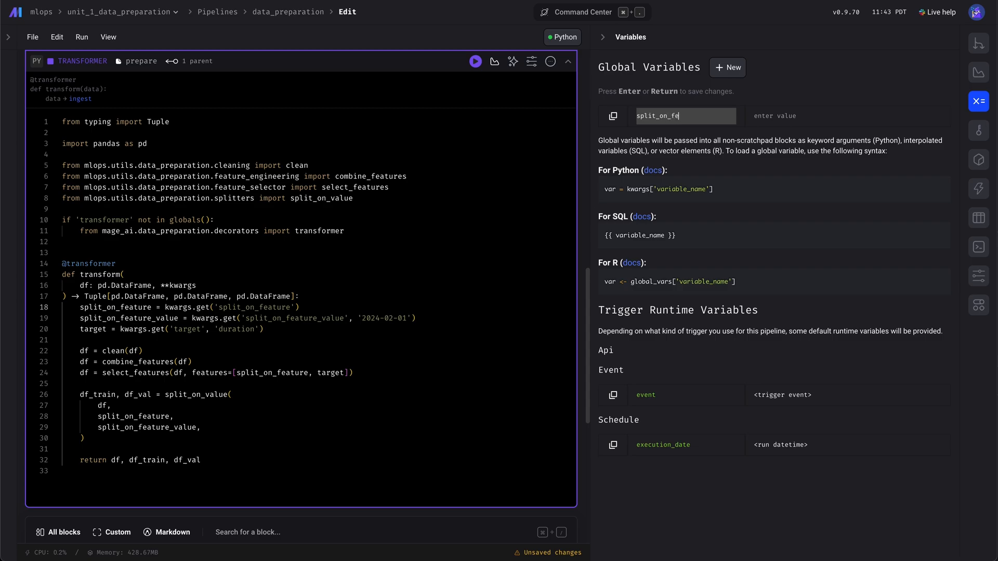
type("lpep_pickup_datetime")
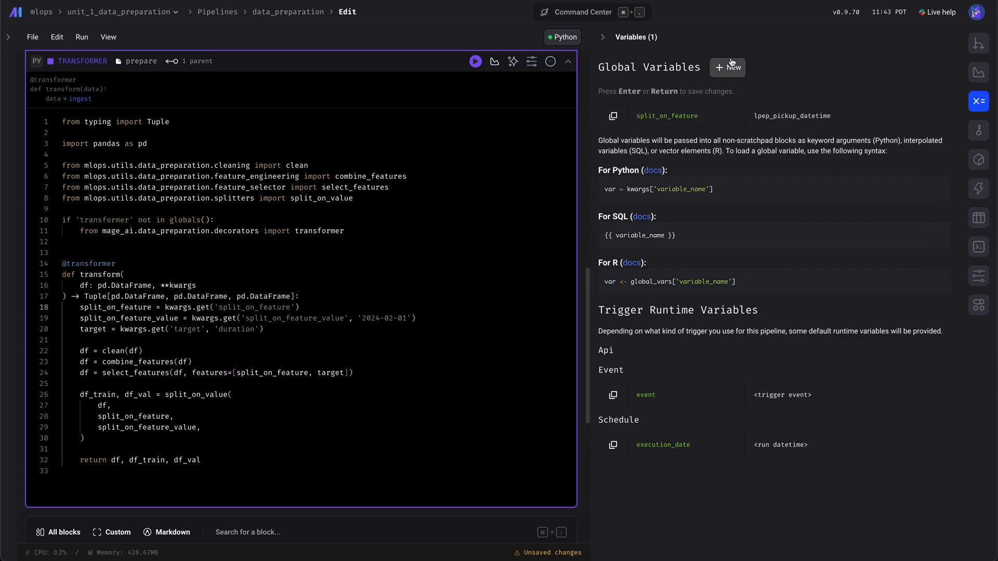
left_click(726, 67)
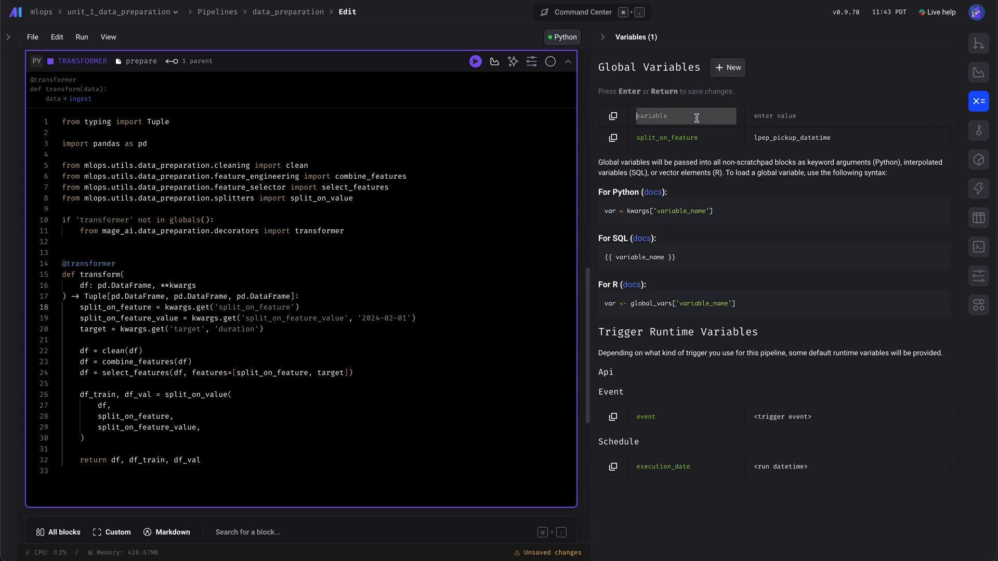
type("split_on_feature_val")
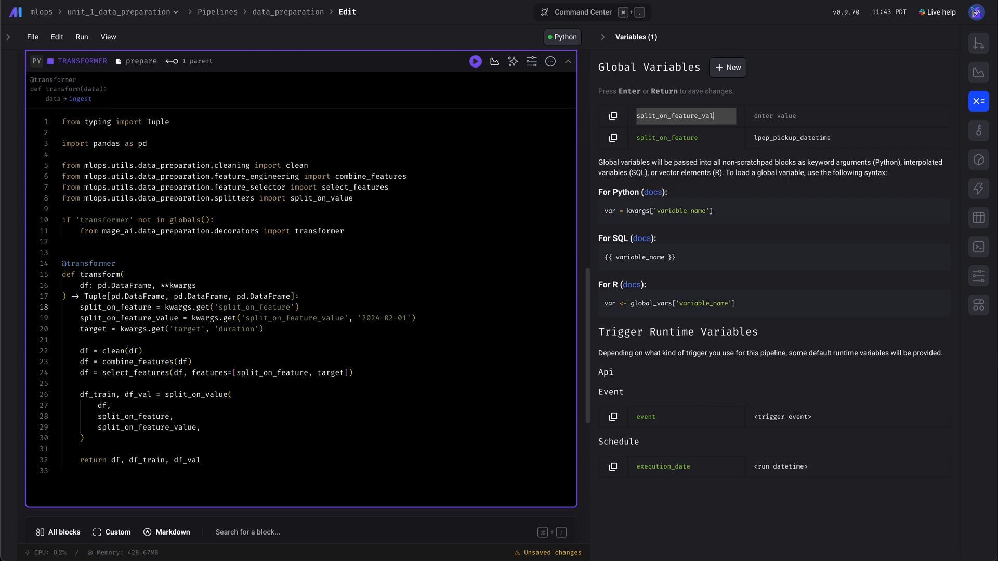
type("202")
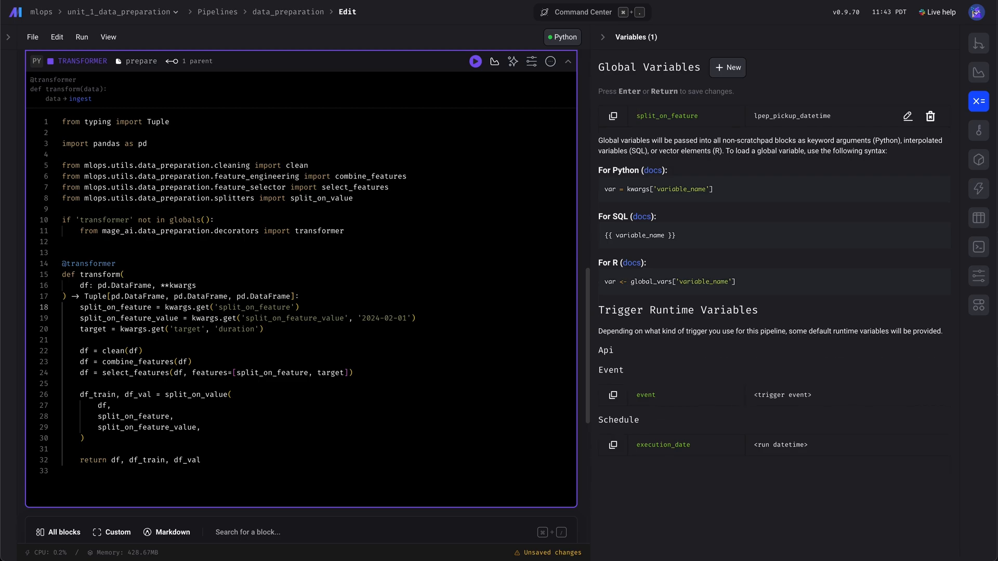
Step: Add global variable target = duration and run the prepare block
type("ta")
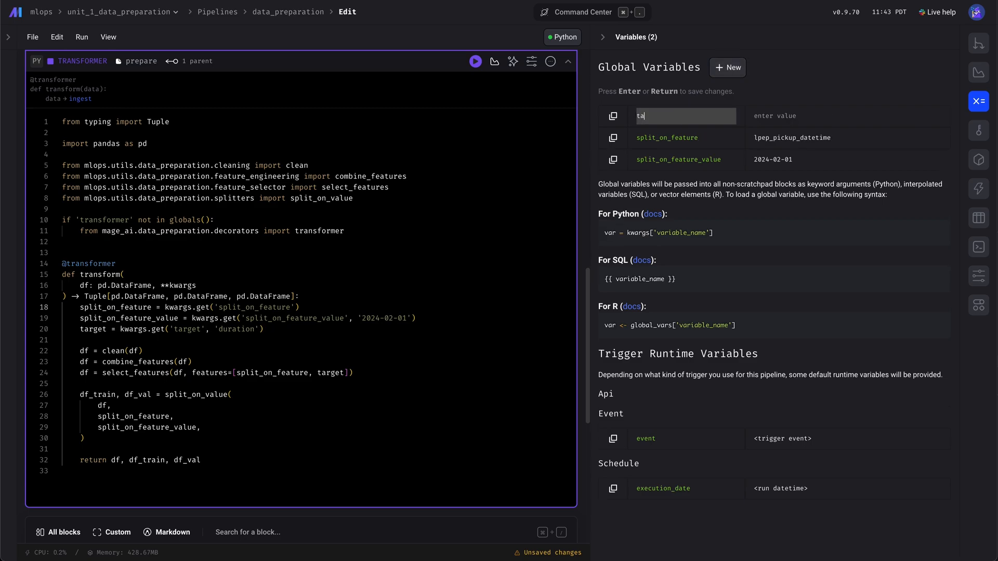
type("duration")
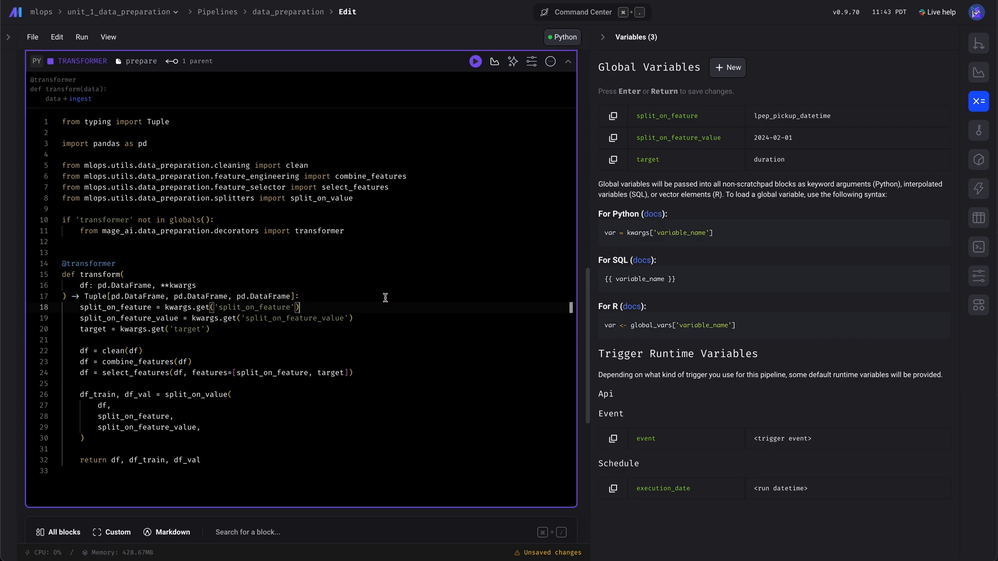
left_click(475, 61)
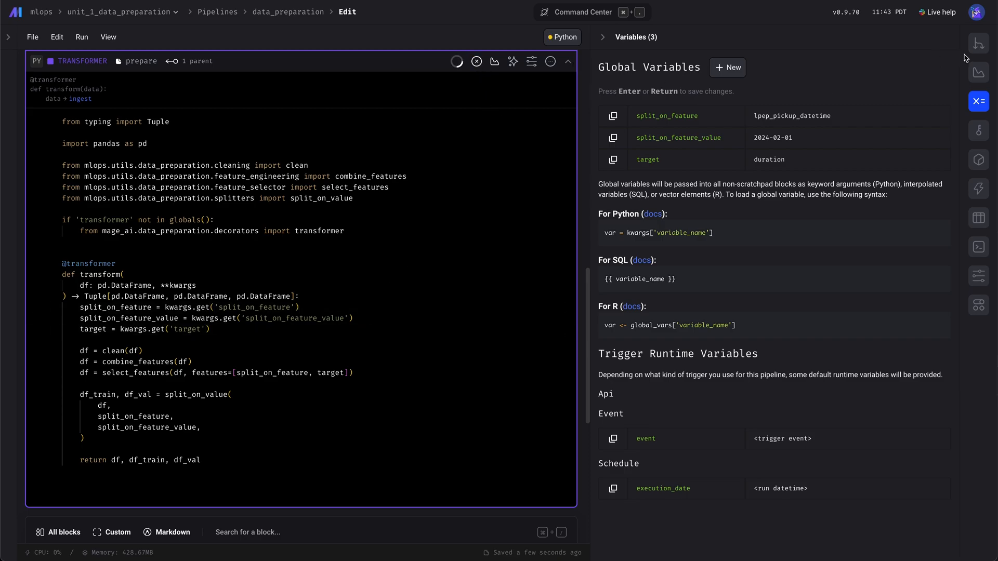